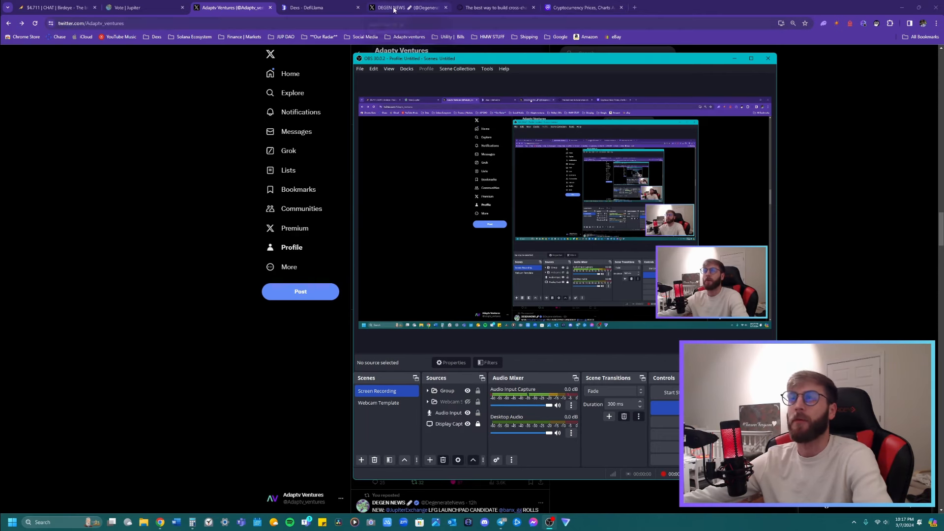
# Switch to the DEGEN NEWS X feed with the Solana-versus-Ethereum DEX volume post
pyautogui.click(403, 7)
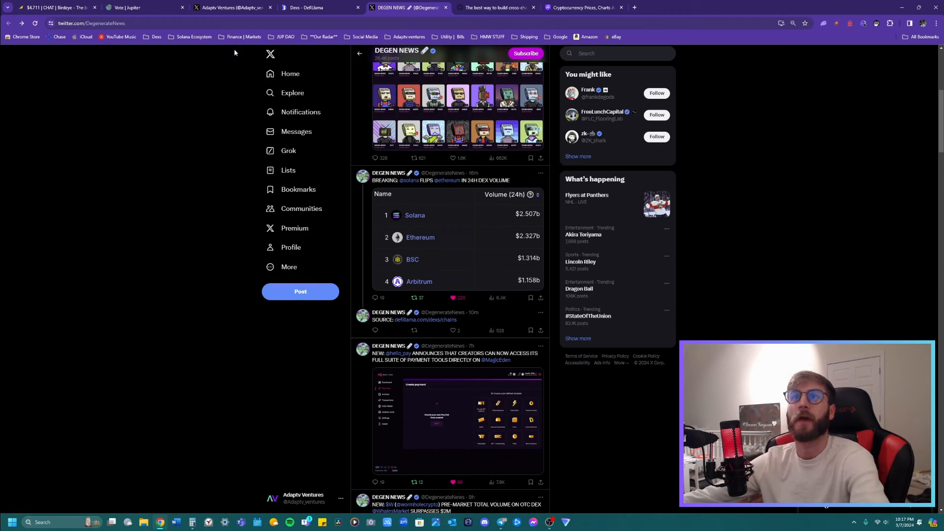
pyautogui.moveTo(312, 17)
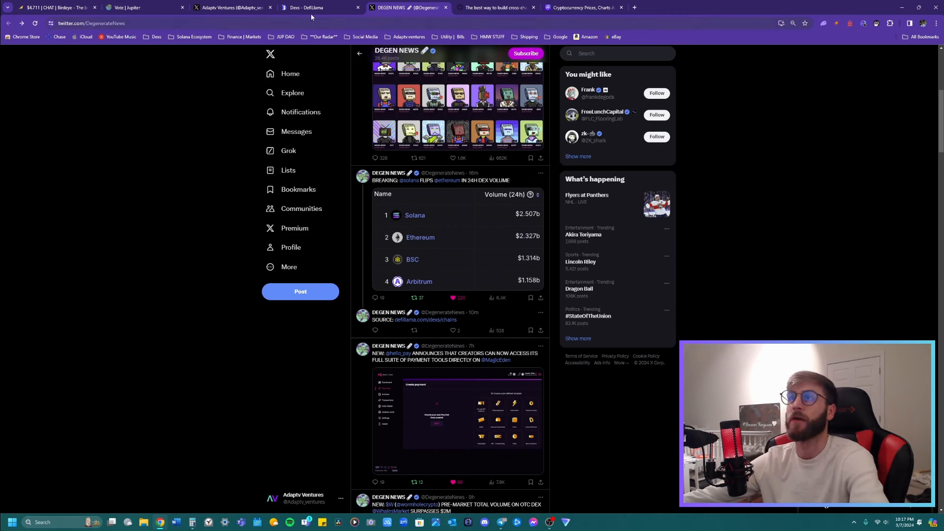
pyautogui.moveTo(309, 7)
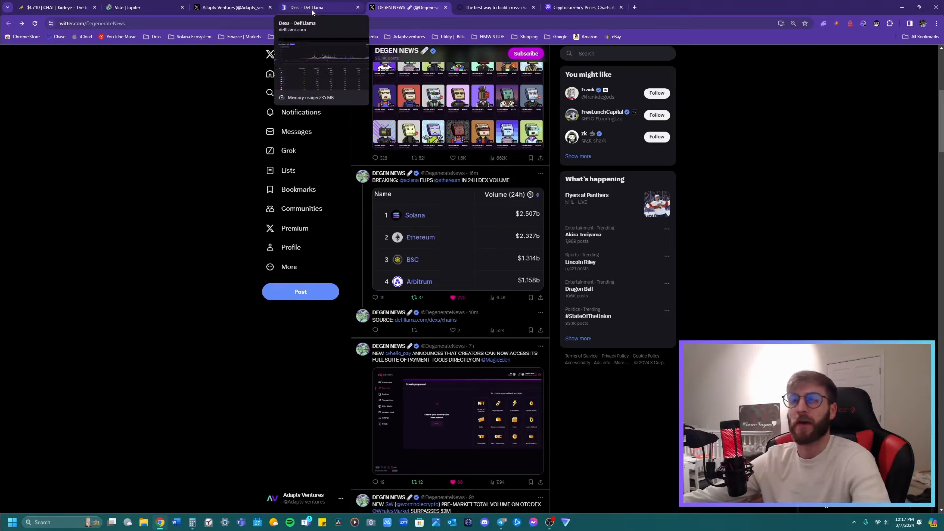
# Bring up DefiLlama's DEX volume by chain page with Solana leading at $2.507b
pyautogui.click(310, 7)
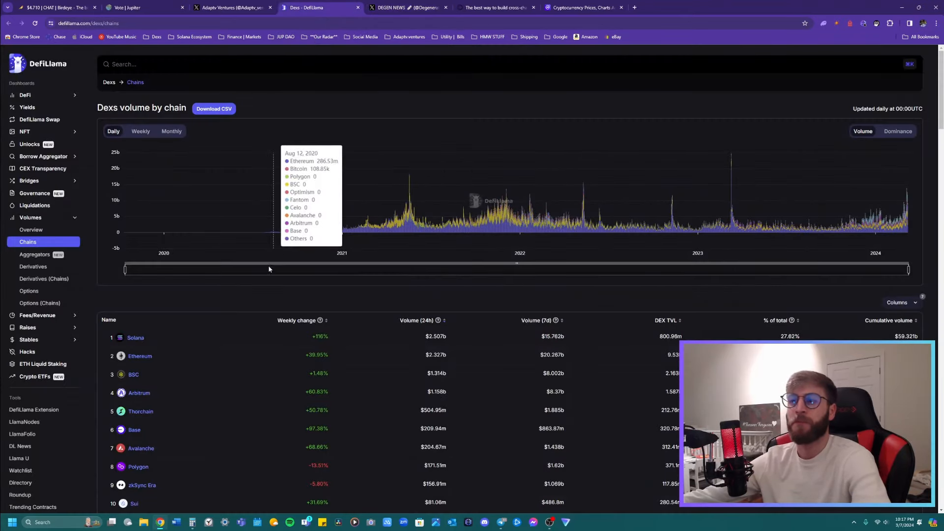
pyautogui.moveTo(320, 343)
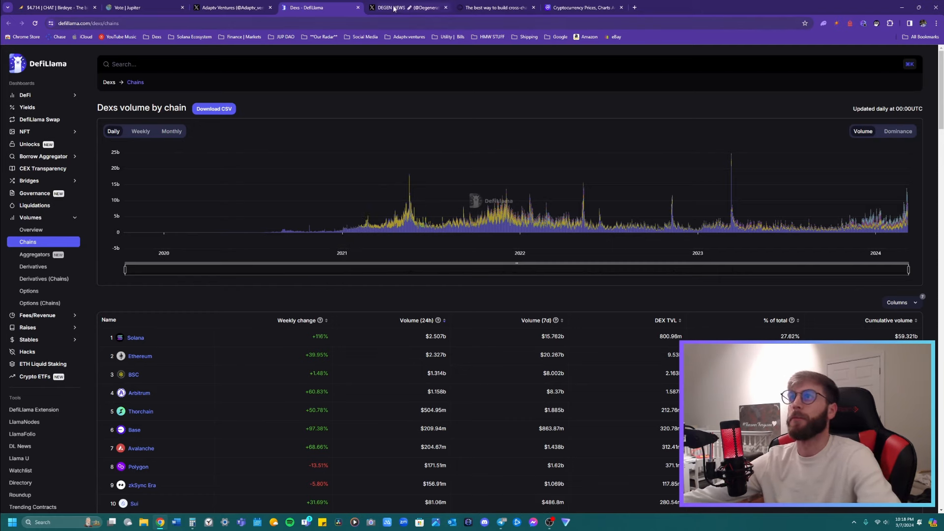
# Return to the DEGEN NEWS feed and scroll down to the Wormhole W pre-market volume post
pyautogui.click(406, 7)
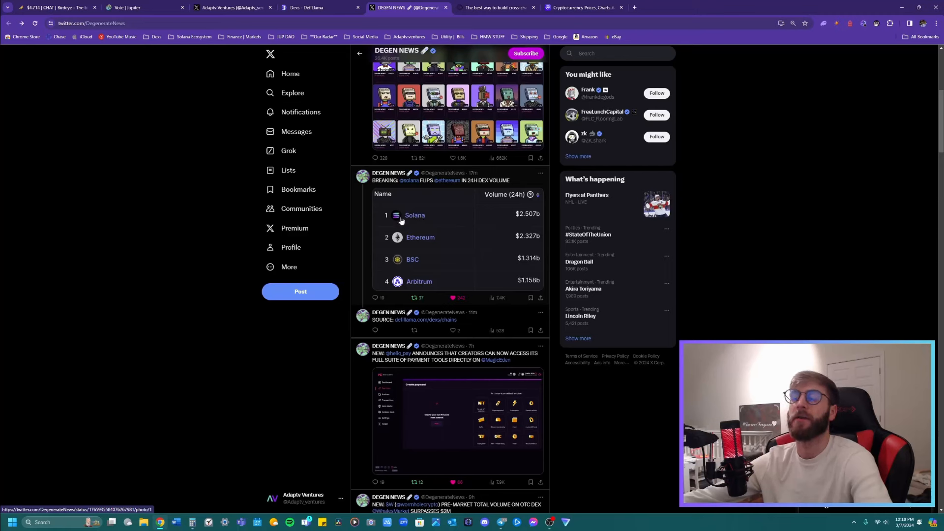
pyautogui.moveTo(728, 227)
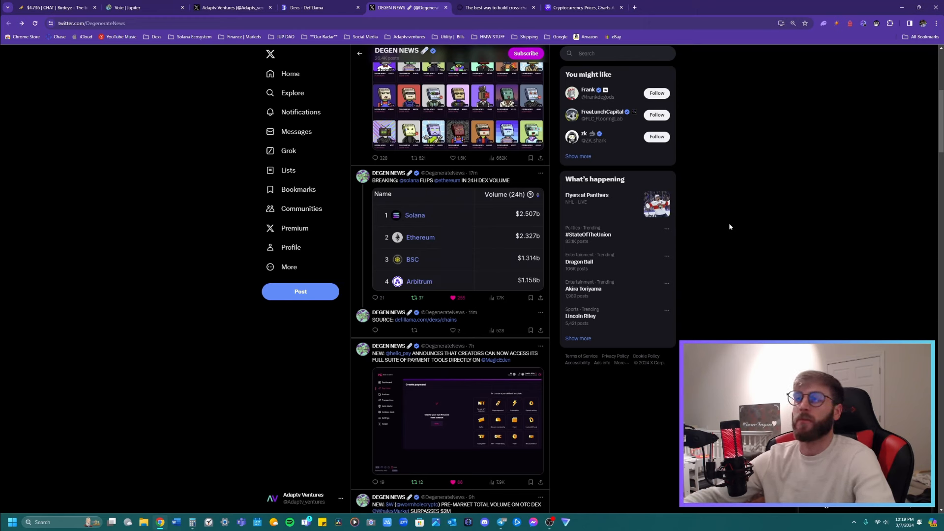
pyautogui.moveTo(487, 208)
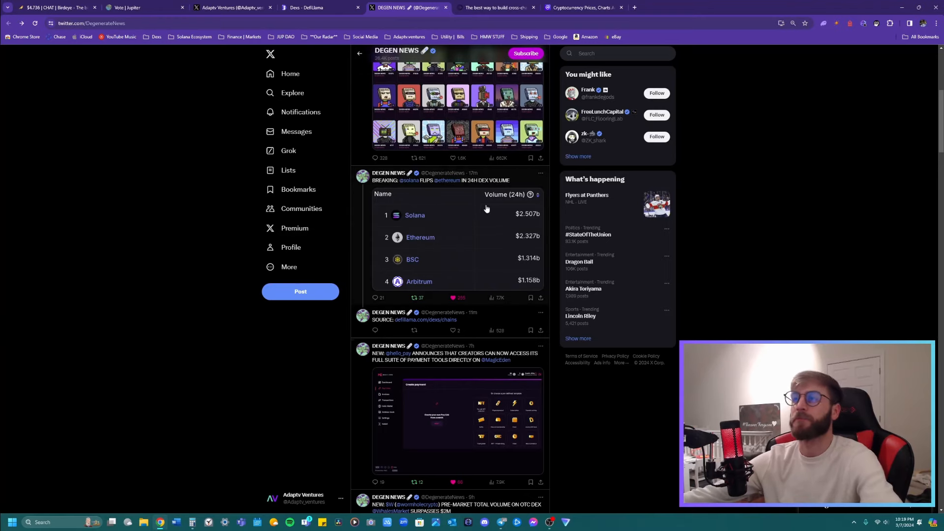
pyautogui.moveTo(498, 186)
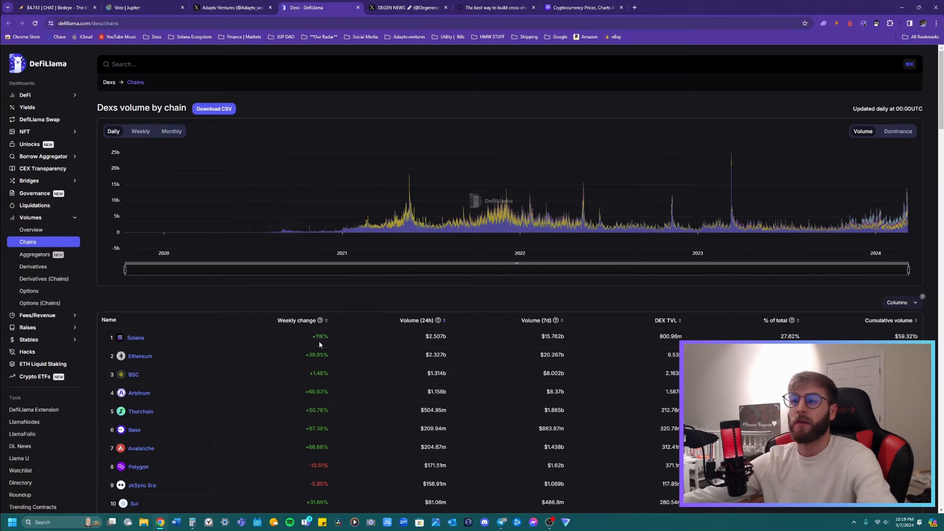
pyautogui.moveTo(411, 235)
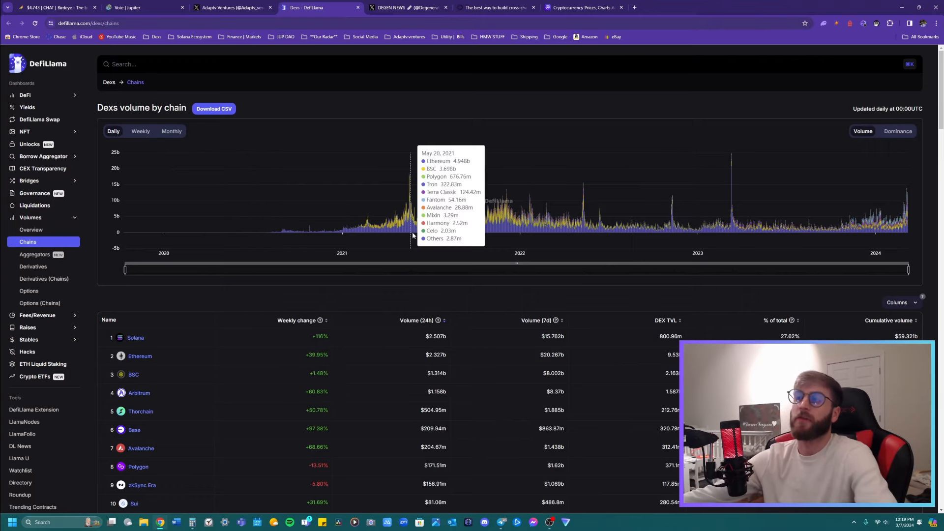
pyautogui.click(408, 7)
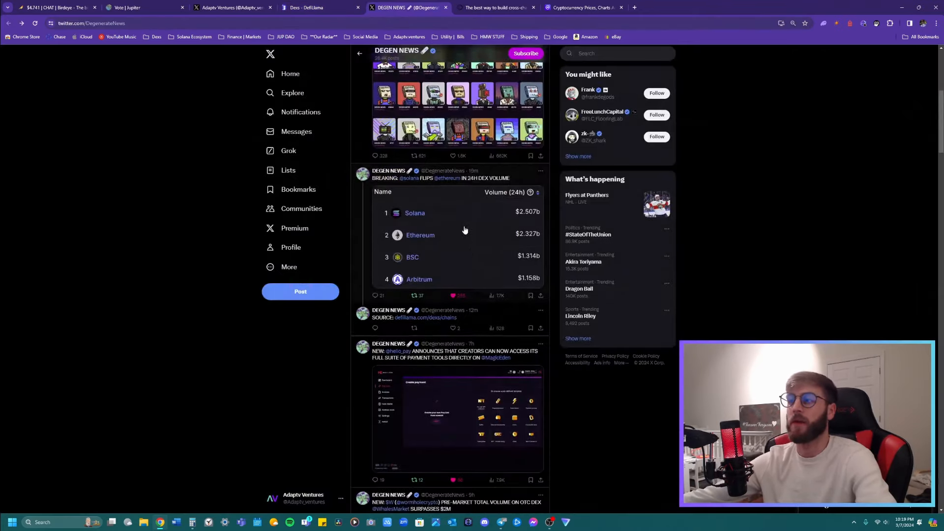
pyautogui.scroll(-3)
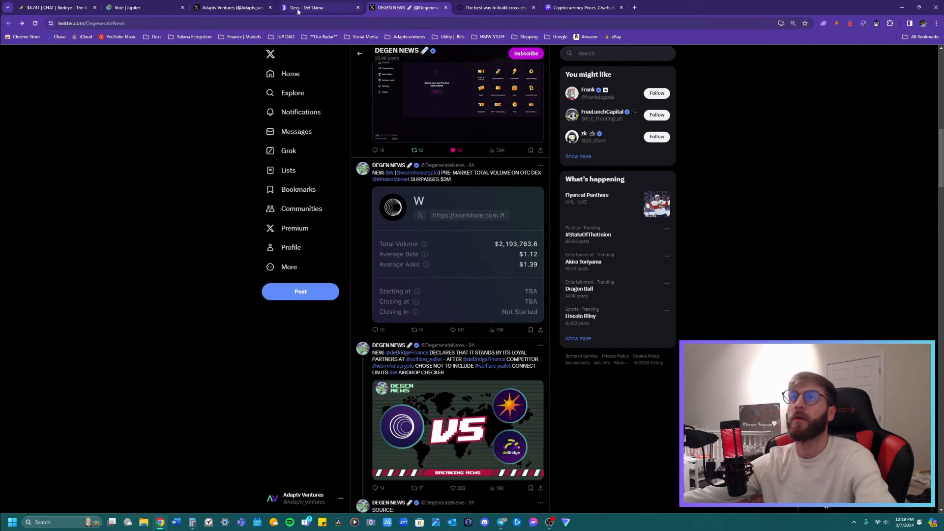
# Switch to the Adaptv Ventures profile with the reposted SolanaFloor wallet-growth chart
pyautogui.click(232, 7)
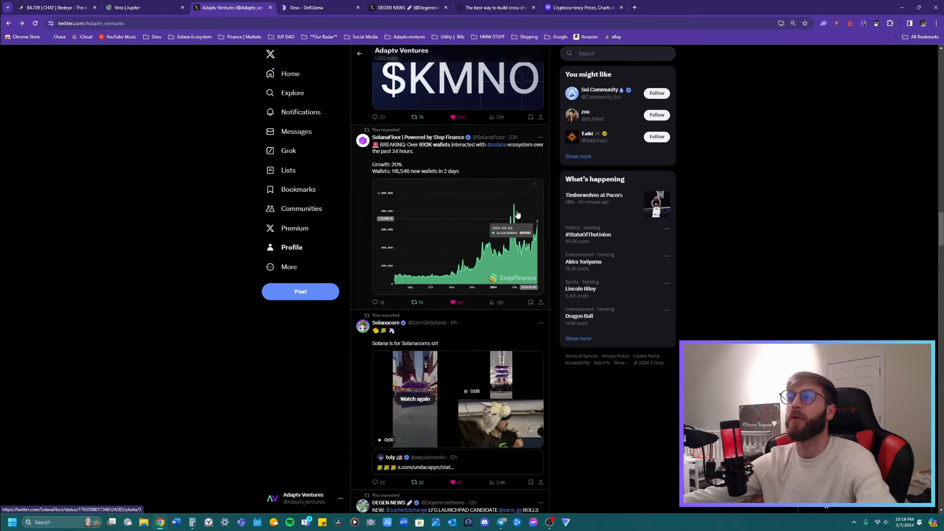
pyautogui.moveTo(492, 205)
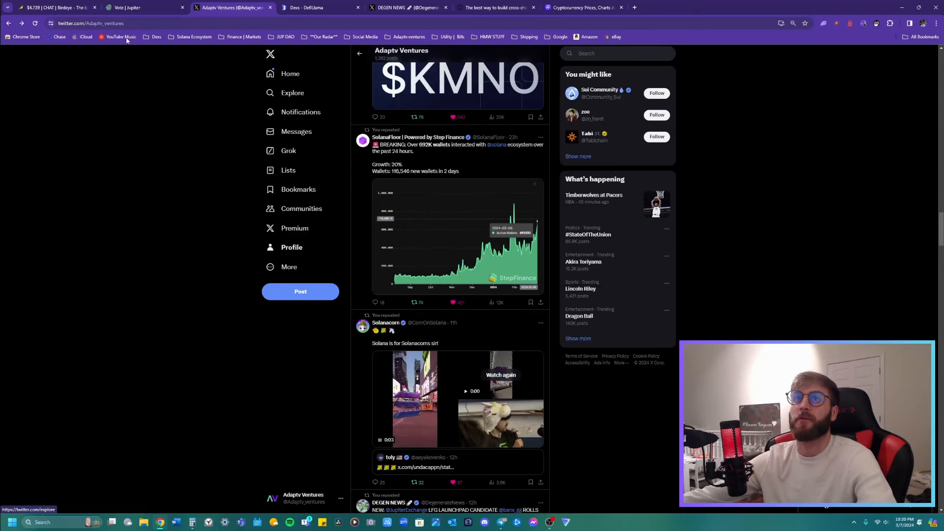
# Check Birdeye's CHAT/USD price chart, then go back to the Adaptv Ventures profile
pyautogui.click(54, 7)
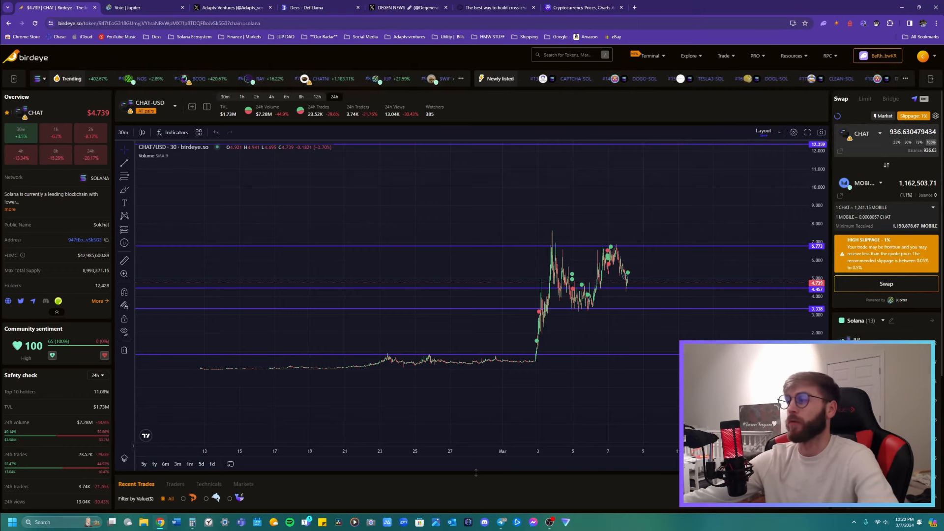
pyautogui.moveTo(675, 238)
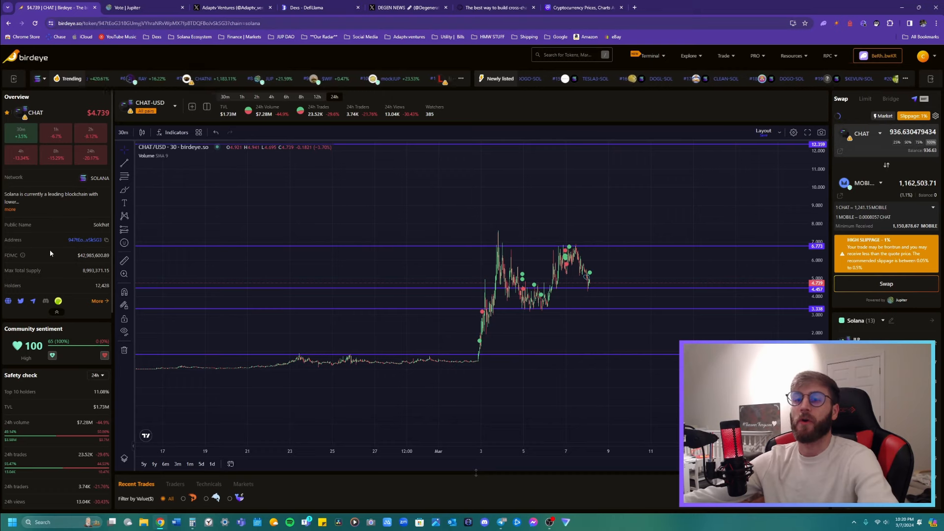
pyautogui.moveTo(32, 280)
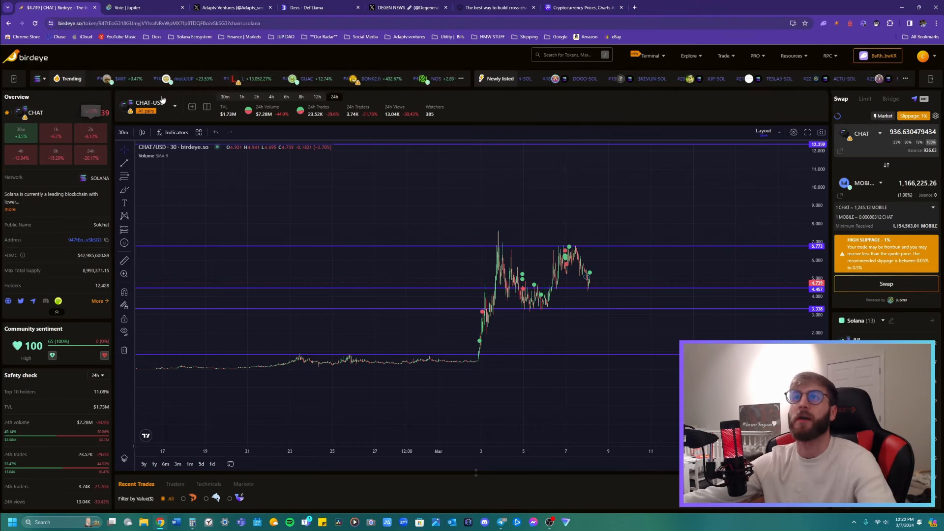
pyautogui.click(232, 6)
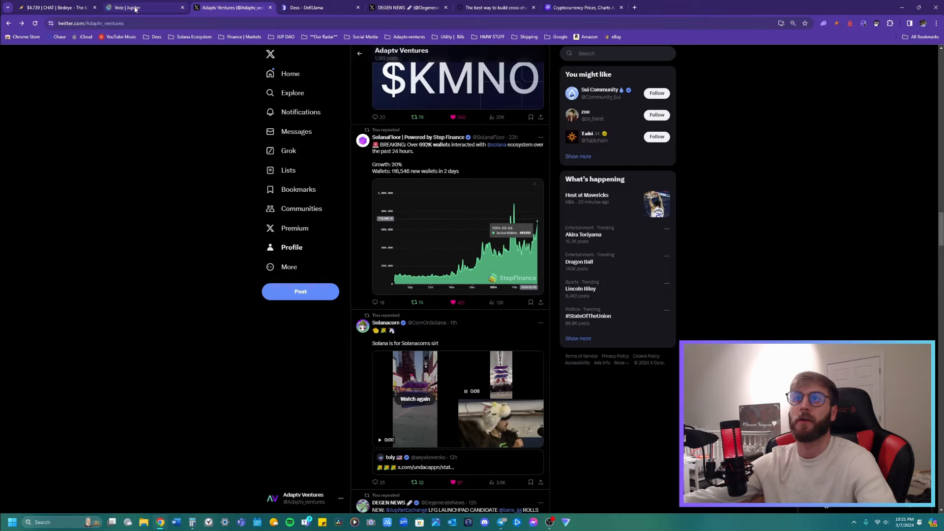
# Bring up the Jupiter DAO voting page showing about 5,785 voting power and proposals
pyautogui.click(132, 7)
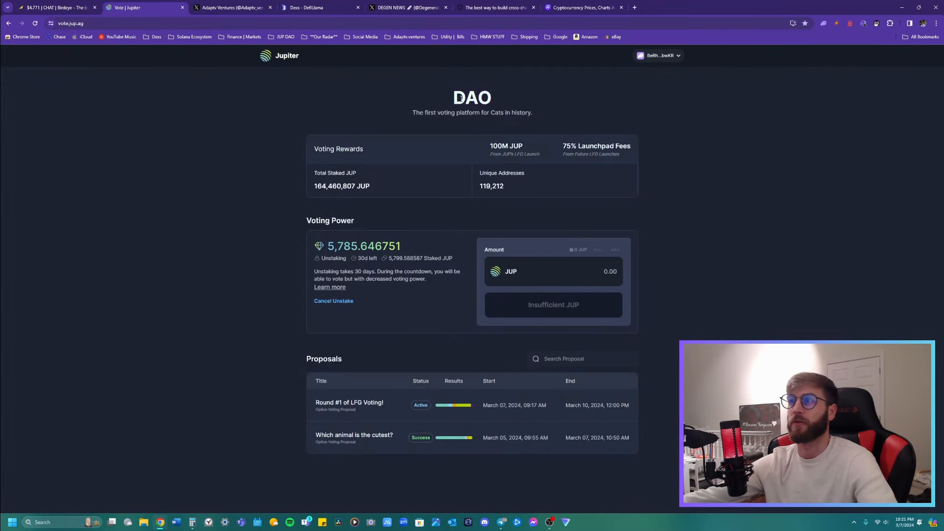
pyautogui.doubleClick(472, 98)
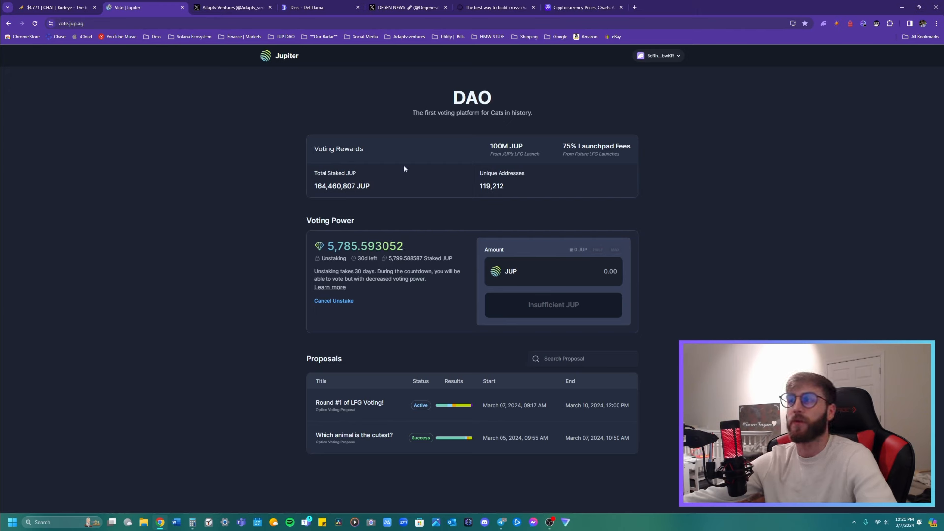
pyautogui.moveTo(547, 165)
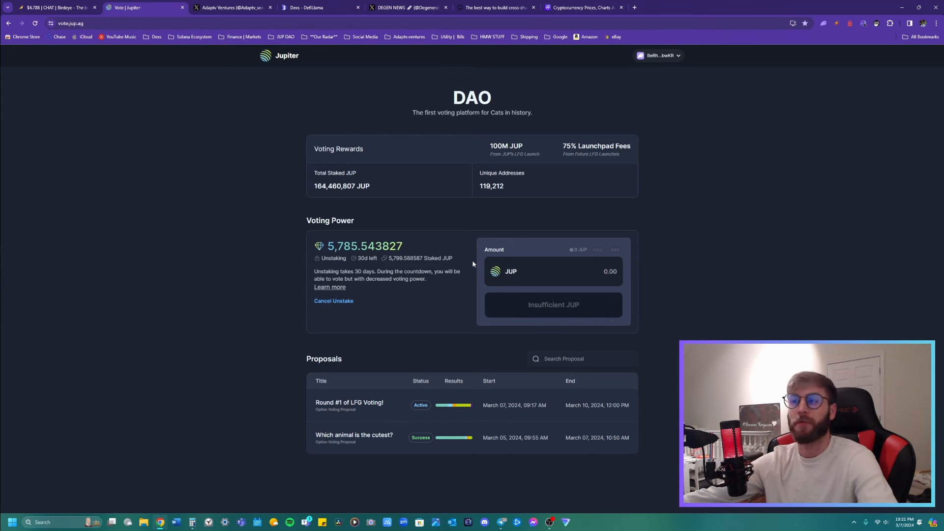
pyautogui.moveTo(423, 315)
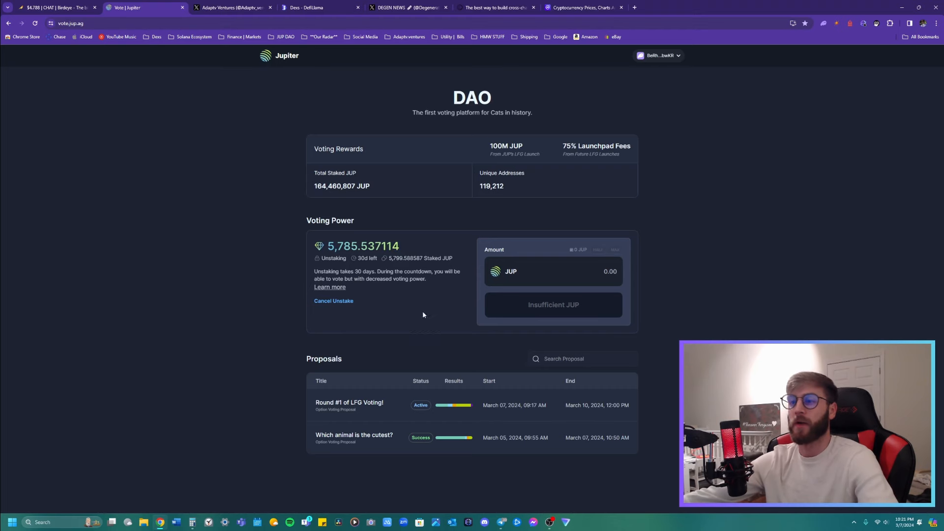
# View the Round #1 of LFG Voting proposal with its Zeus Network vote, then switch to CoinMarketCap
pyautogui.click(349, 404)
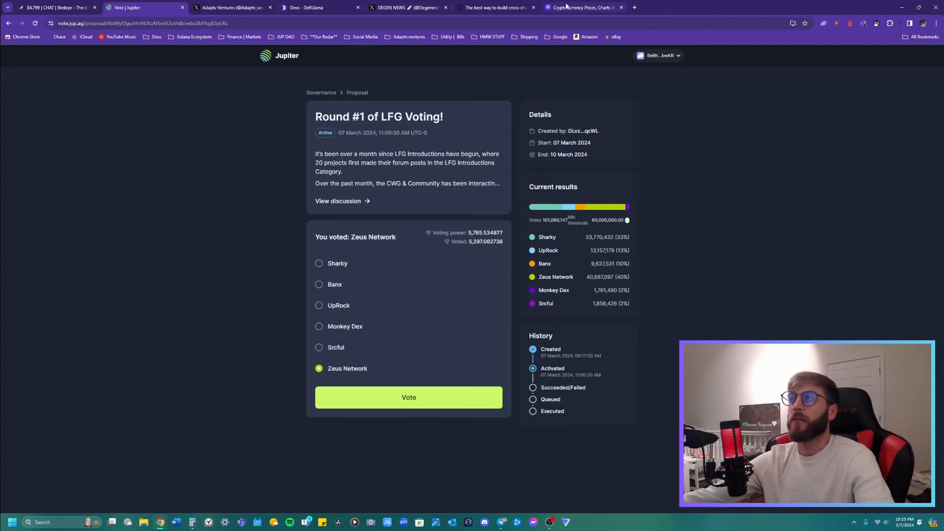
pyautogui.click(581, 7)
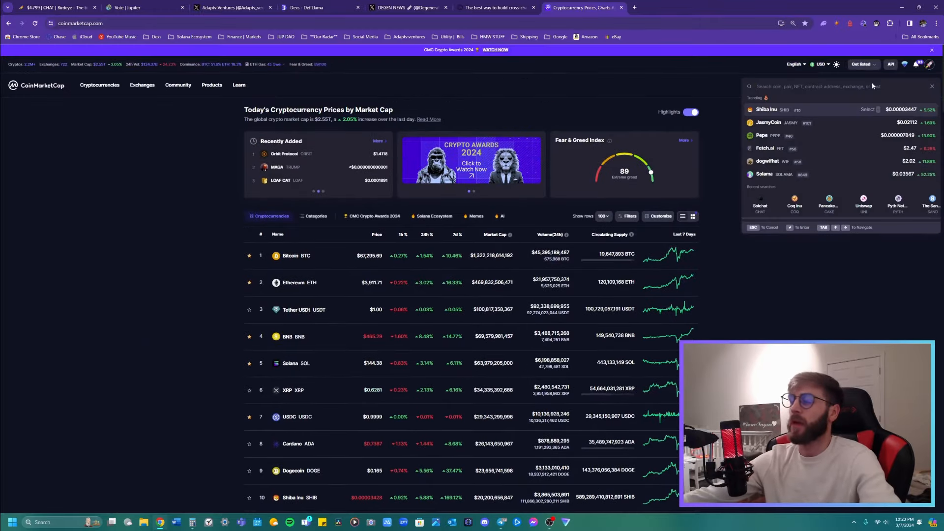
# Search 'uni' and open Uniswap's UNI coin page at $15.19, readying another search
pyautogui.write('uni')
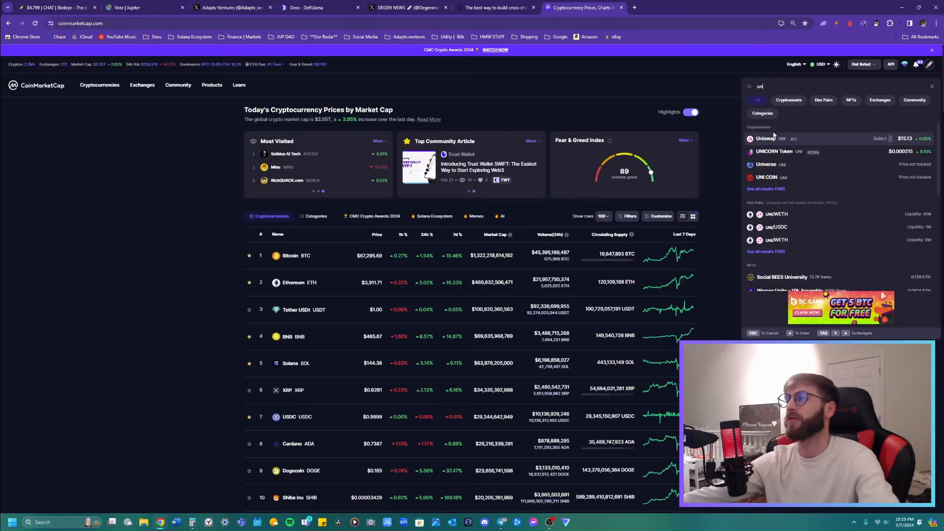
pyautogui.click(766, 139)
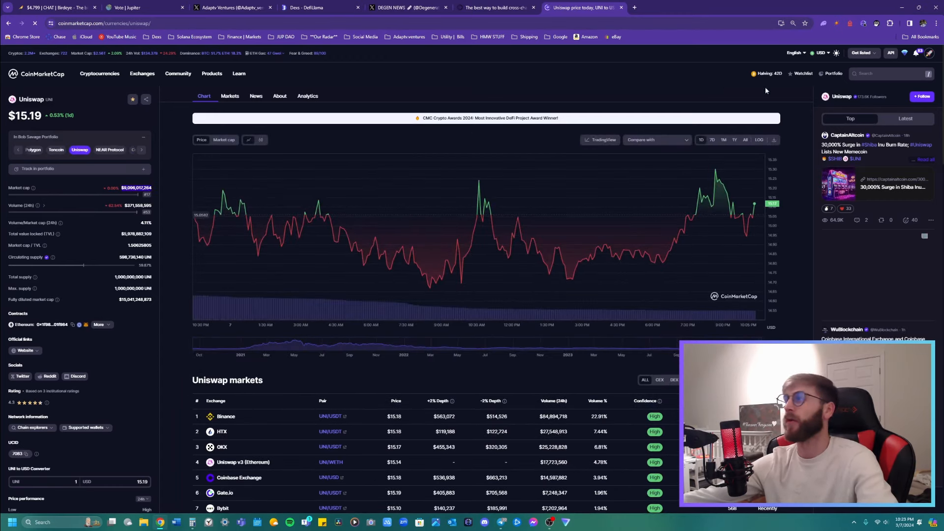
pyautogui.click(890, 74)
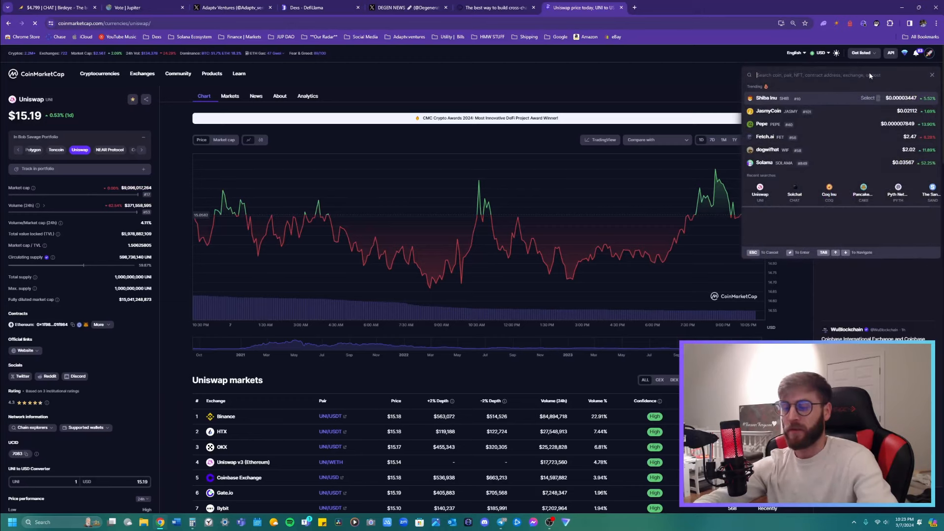
# Search 'jup' and open Jupiter's JUP coin page at $0.7128
pyautogui.write('jupi')
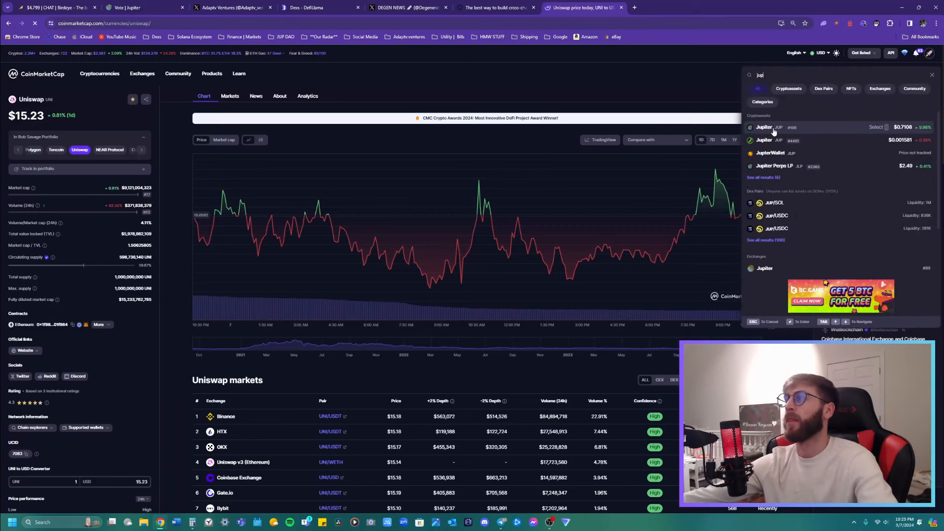
pyautogui.click(763, 127)
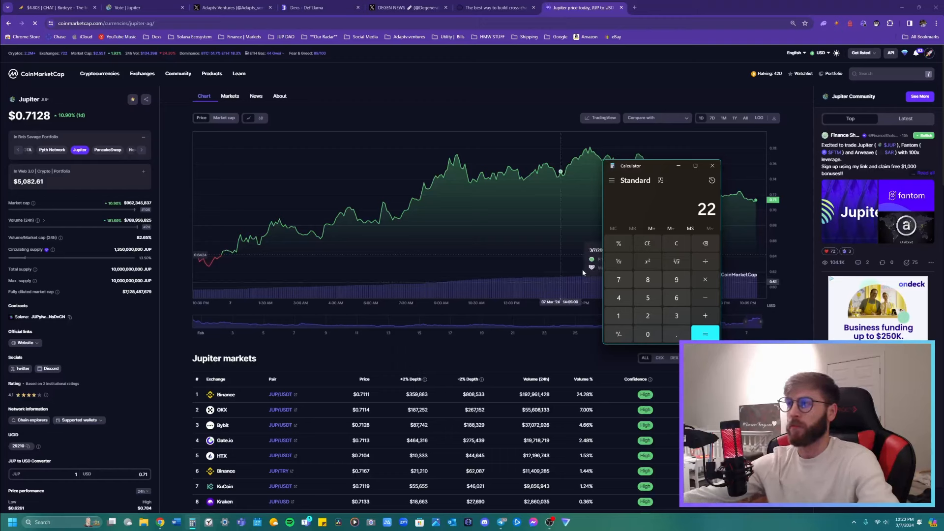
# Divide the figures and multiply by 0.8 for a result of about 7.48, then close the calculator
pyautogui.click(675, 242)
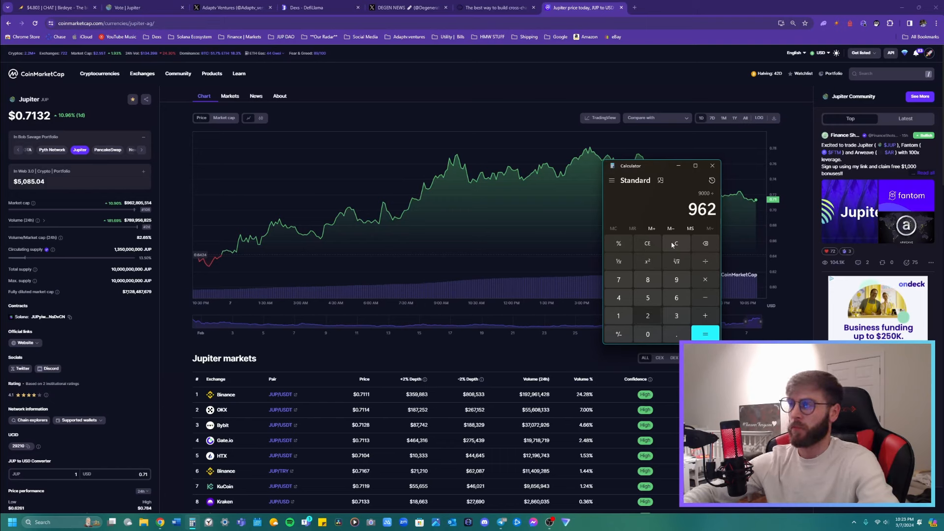
pyautogui.click(704, 333)
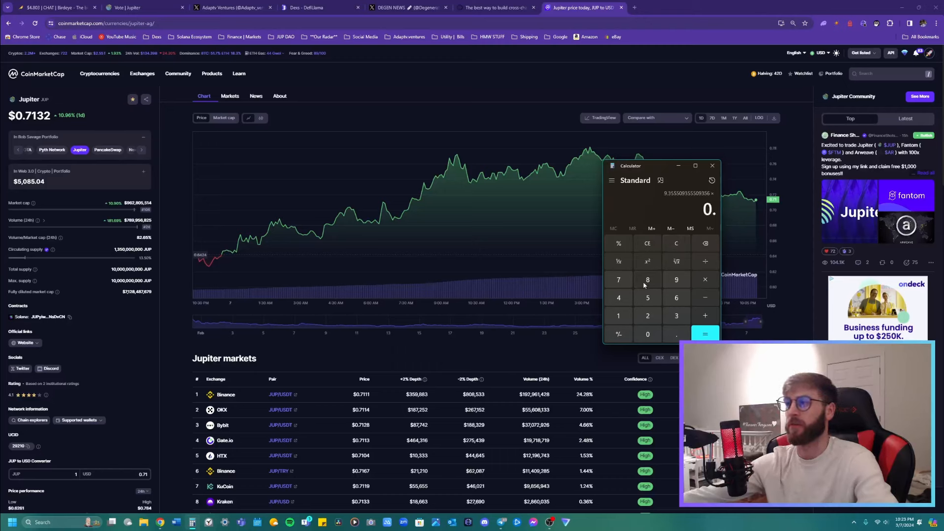
pyautogui.click(704, 334)
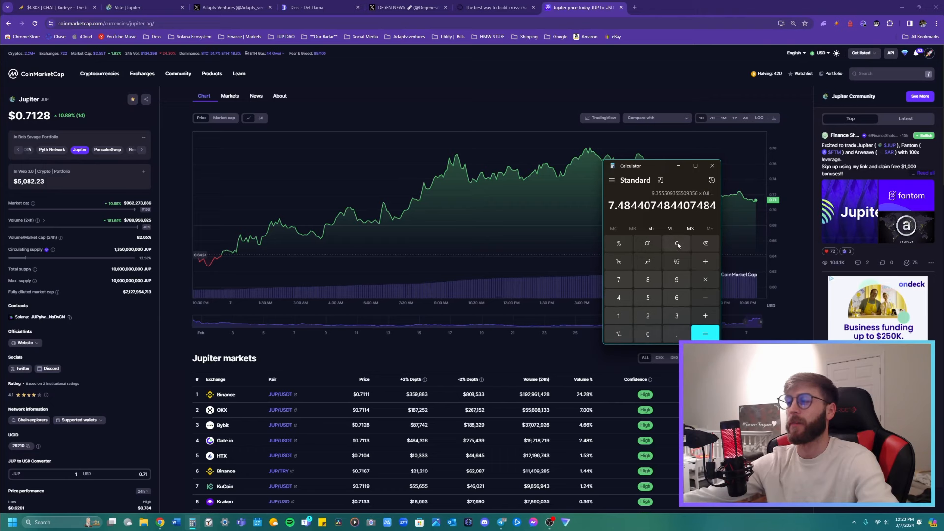
pyautogui.click(676, 243)
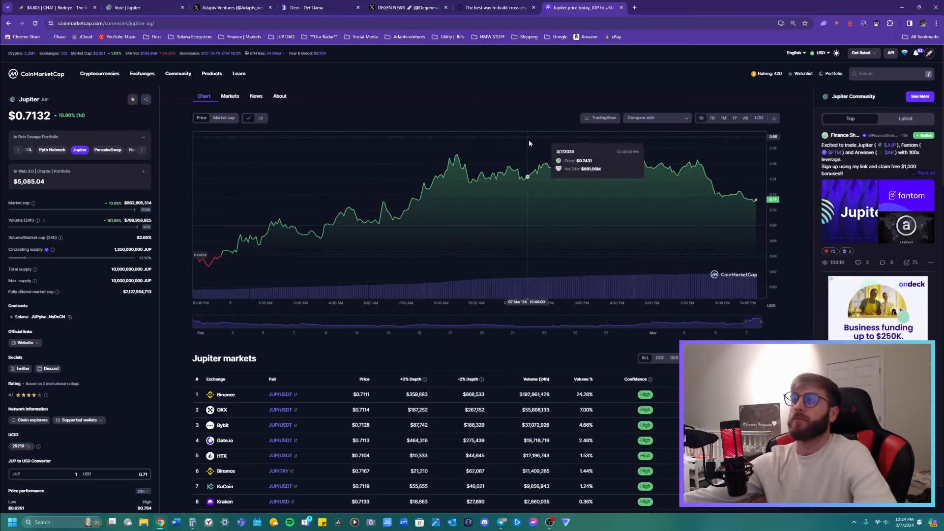
pyautogui.moveTo(494, 131)
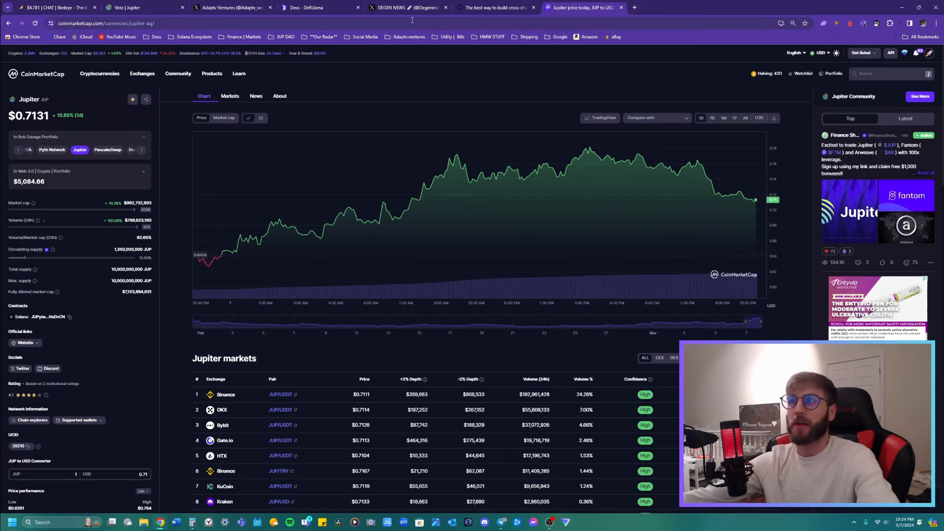
# Switch from the Jupiter price page to the DEGEN NEWS profile tab on X
pyautogui.click(404, 7)
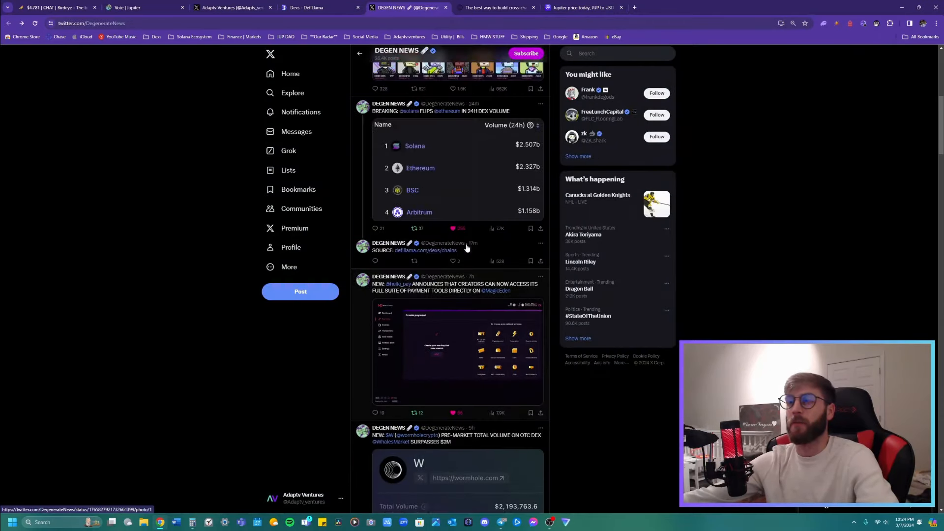
# Scroll down the profile feed through reposted SolanaFloor posts about $KMNO and bridged funds
pyautogui.scroll(-3)
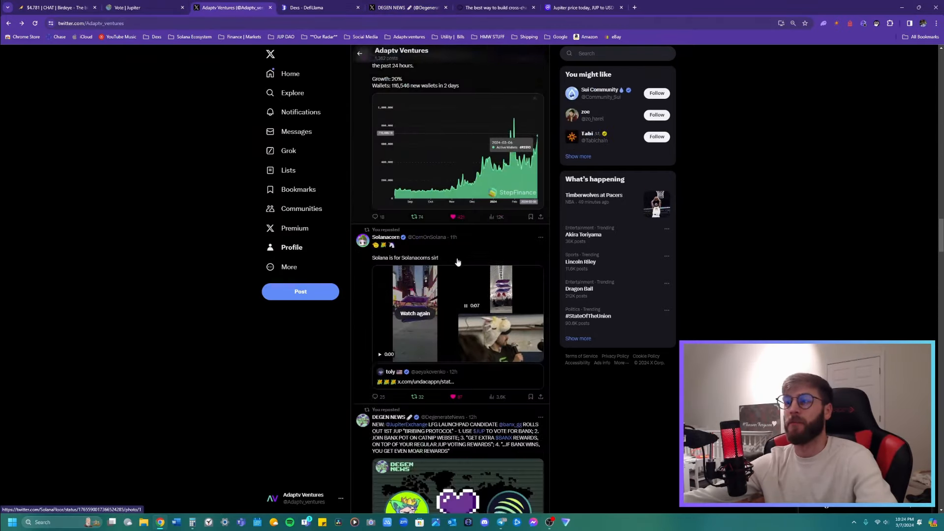
pyautogui.scroll(-3)
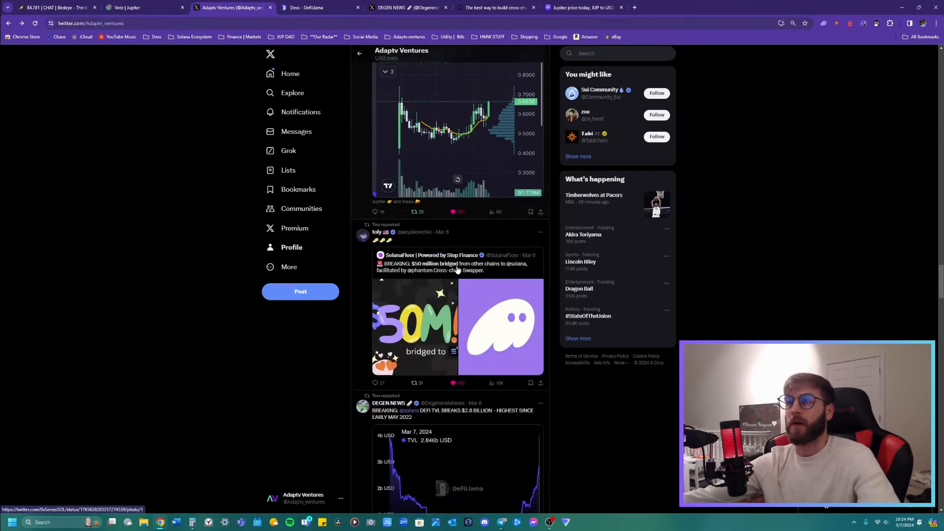
pyautogui.scroll(-3)
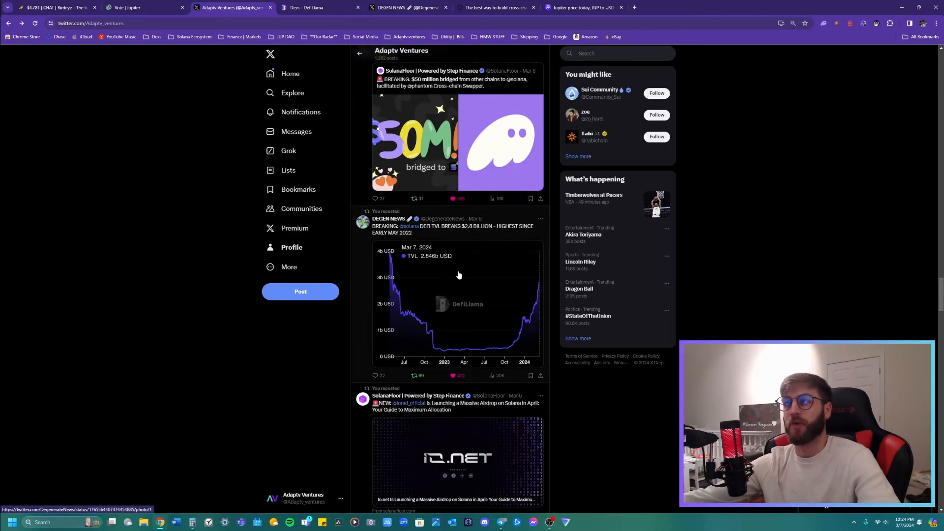
pyautogui.moveTo(460, 281)
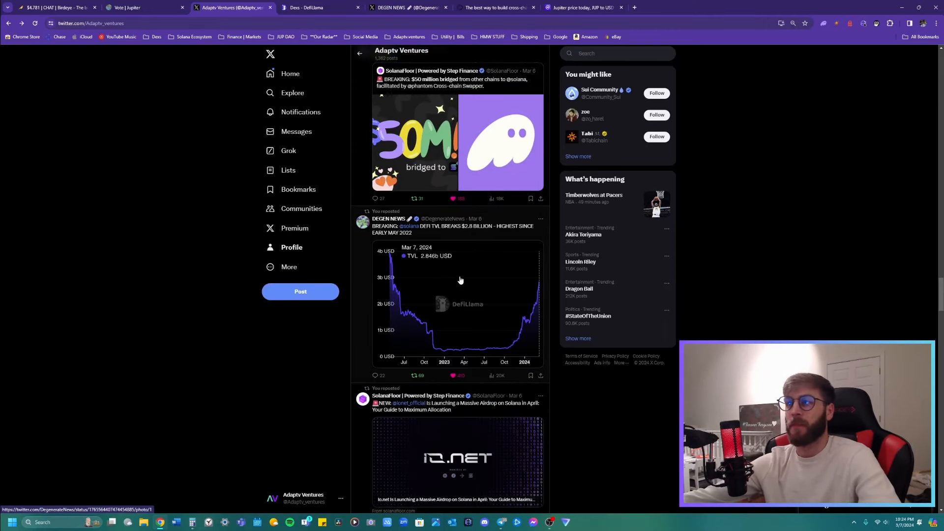
pyautogui.moveTo(453, 263)
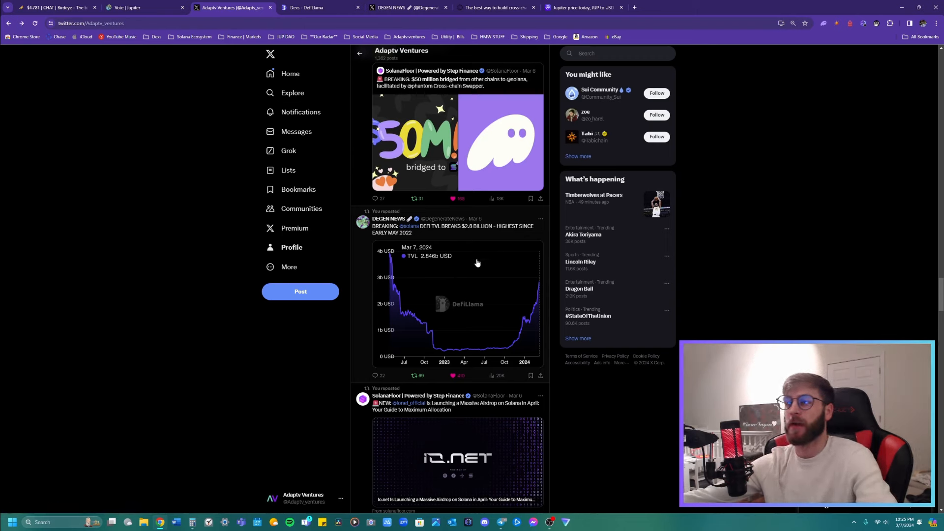
pyautogui.scroll(-3)
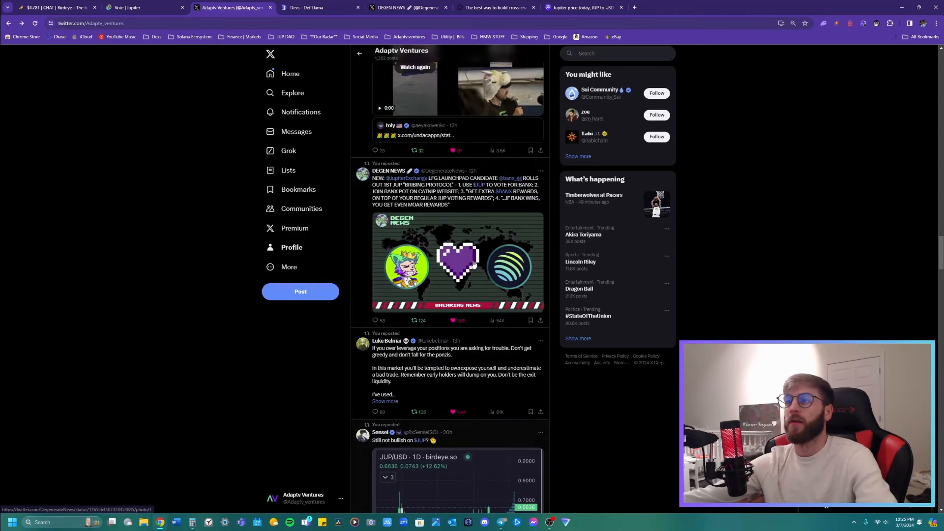
pyautogui.scroll(-3)
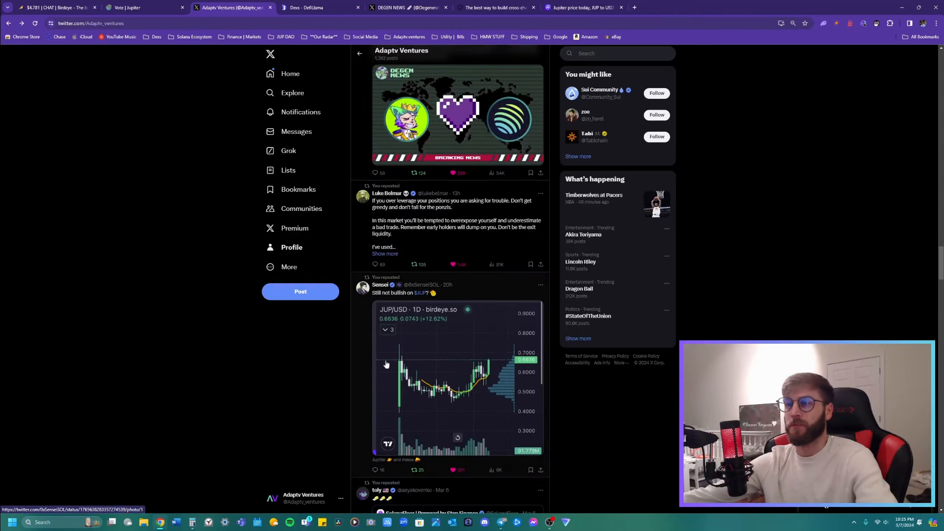
pyautogui.moveTo(498, 376)
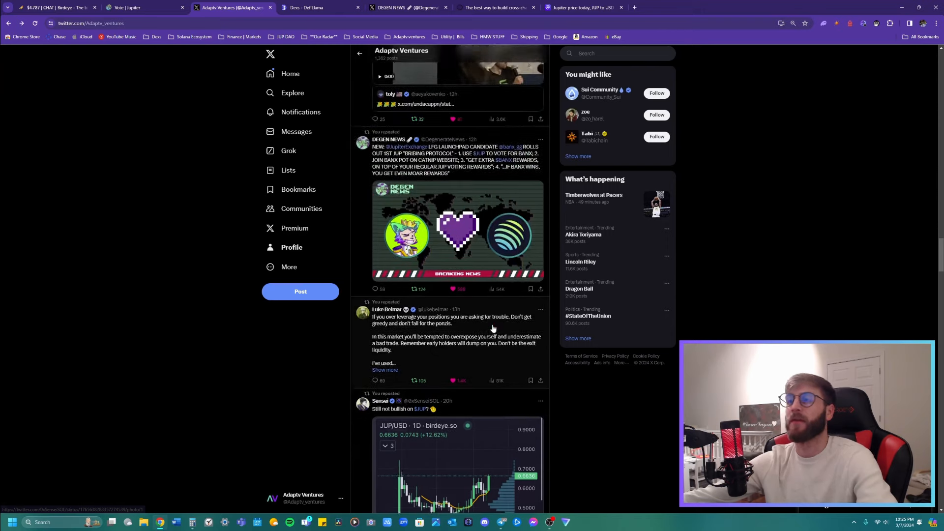
pyautogui.scroll(-3)
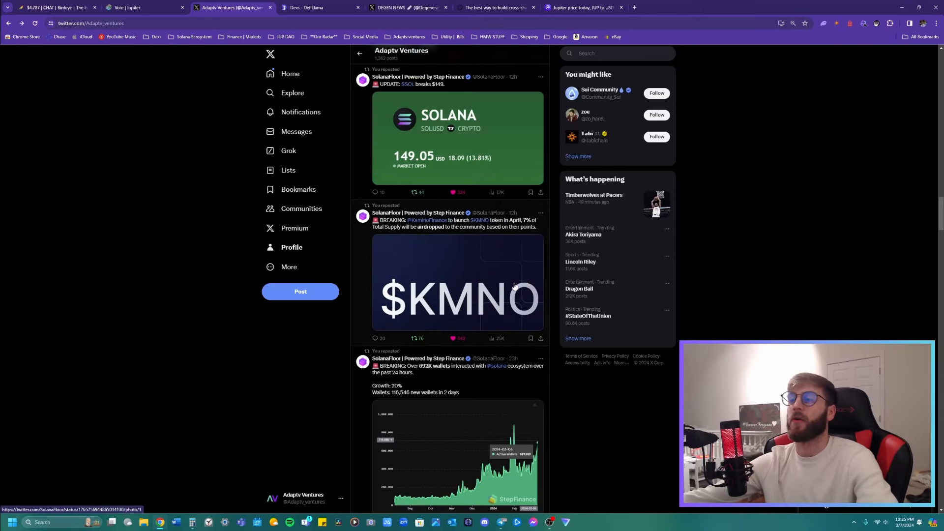
pyautogui.scroll(-3)
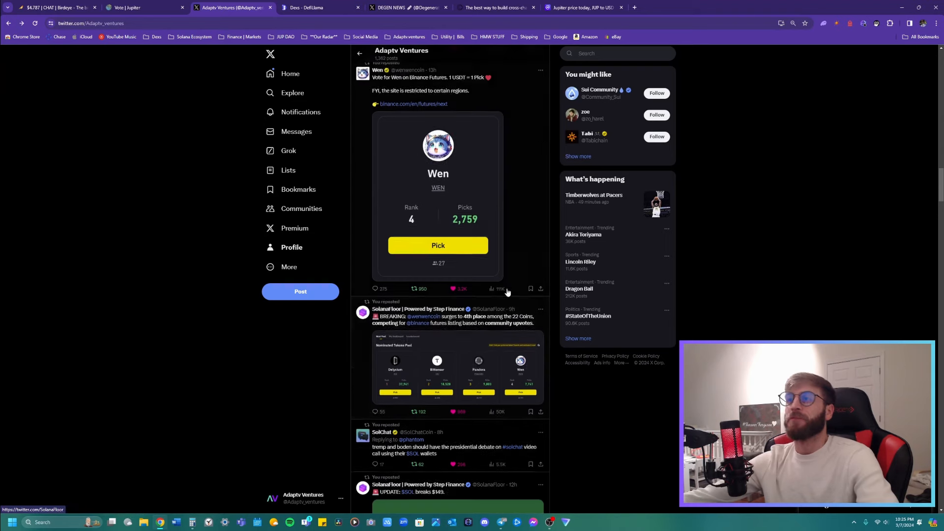
pyautogui.scroll(-3)
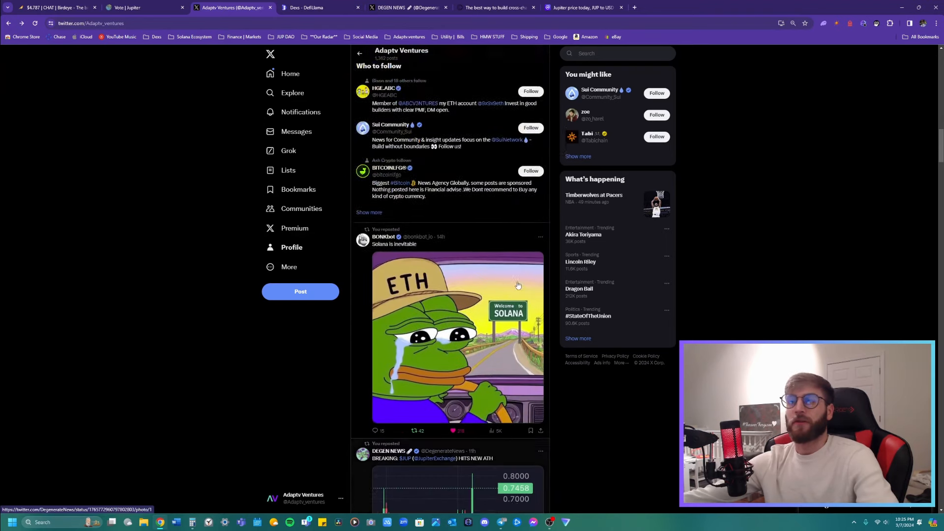
pyautogui.scroll(-3)
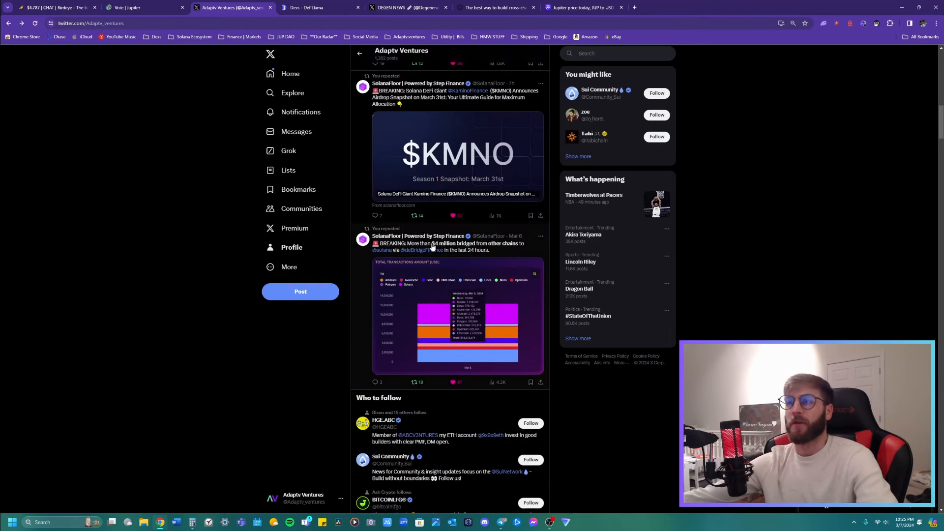